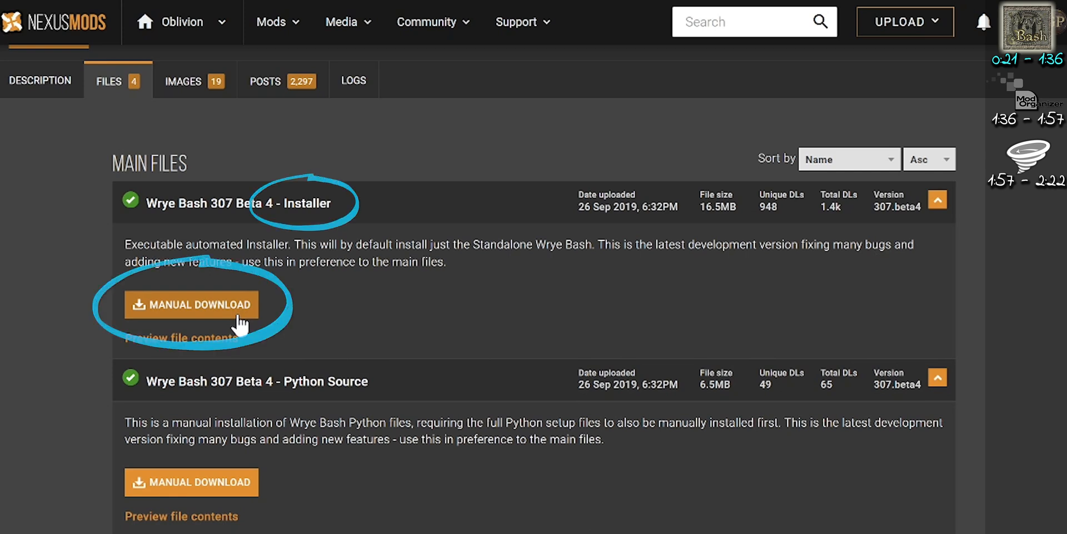
Step: Manually download the Wrye Bash 307 Beta 4 installer and locate it in Downloads
click(191, 304)
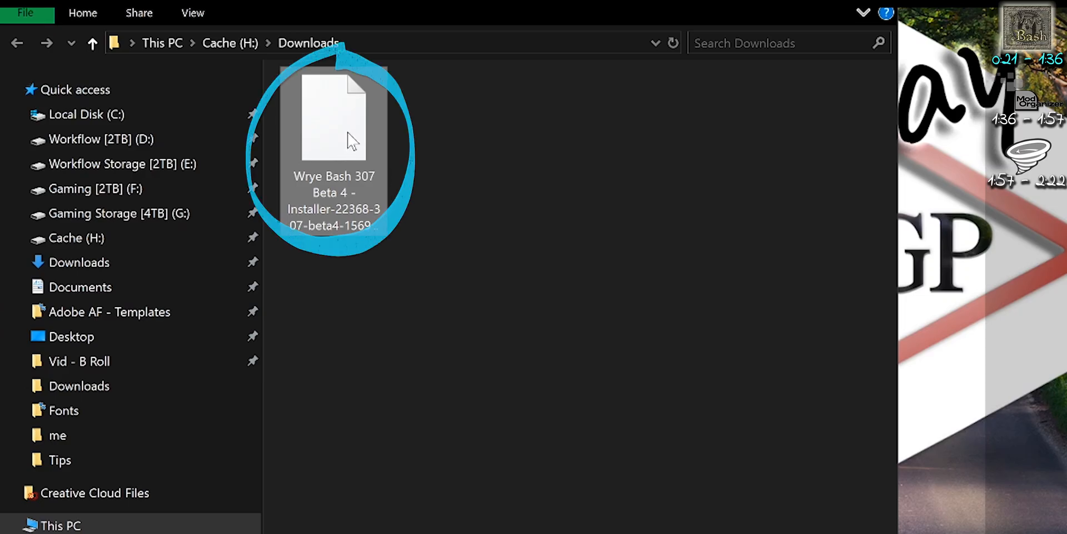
click(333, 119)
text(.exe)
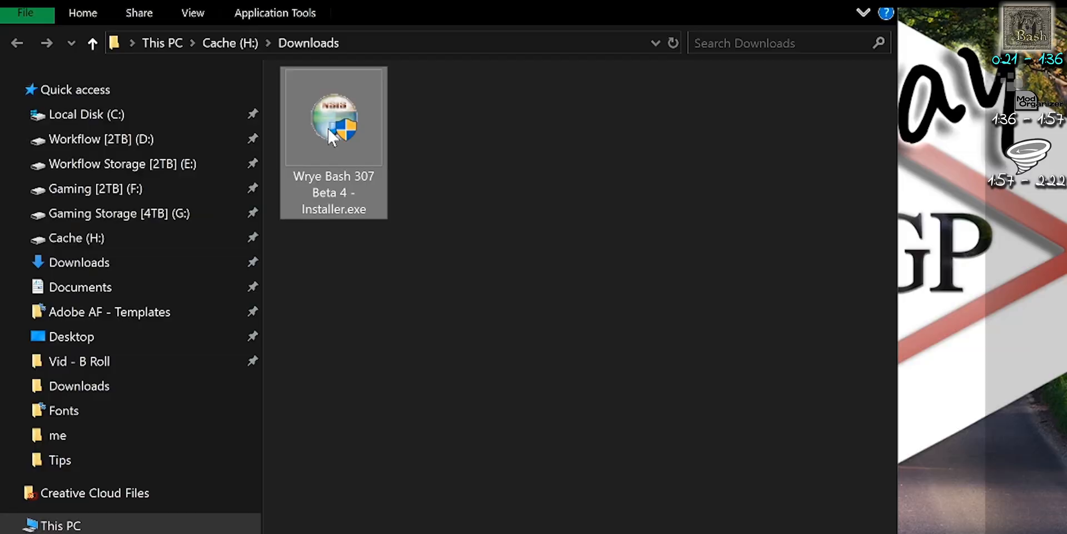
Step: Launch the installer and choose Oblivion only, dropping the Skyrim SE install
double_click(333, 119)
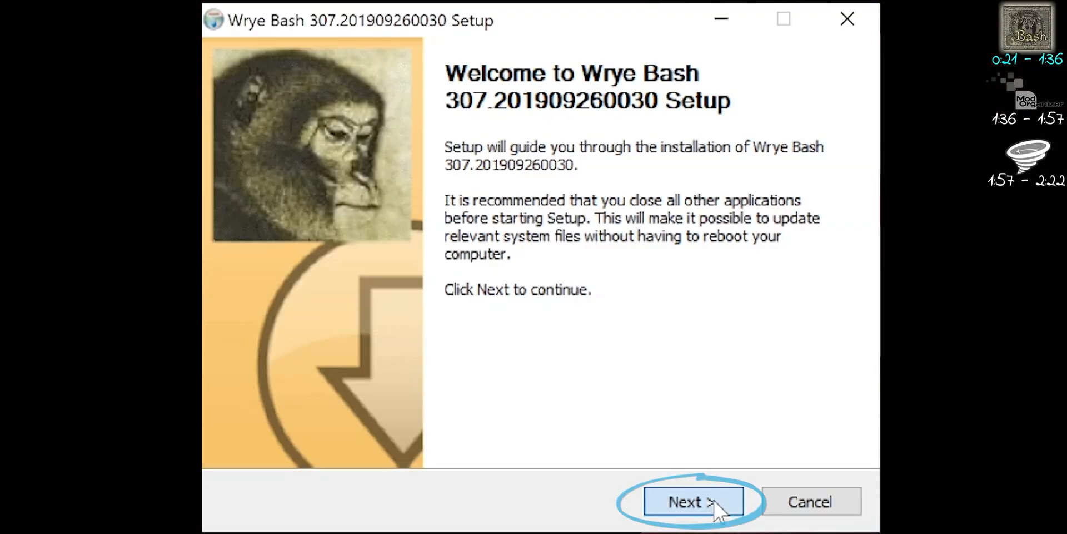
click(690, 501)
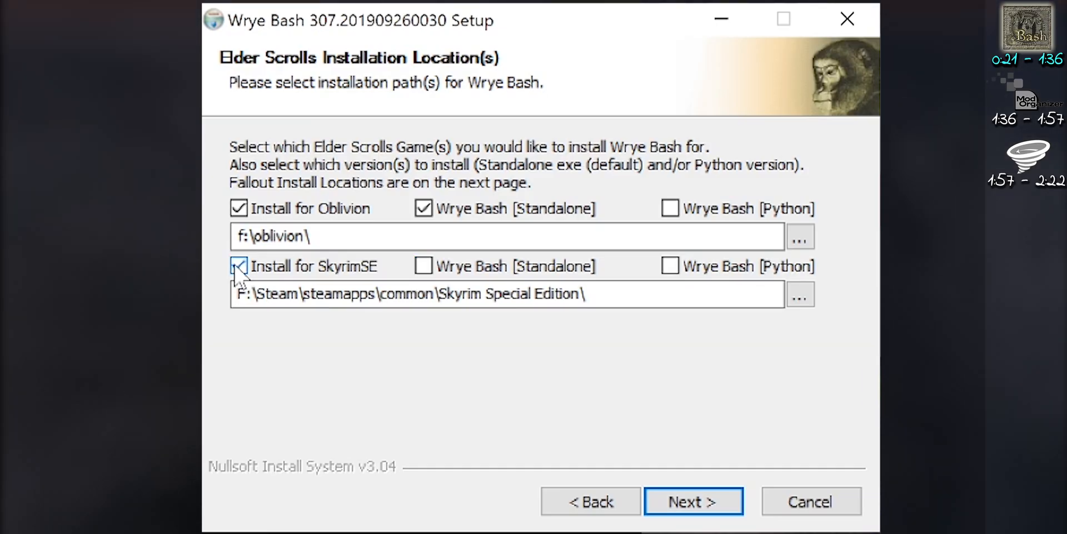
click(239, 265)
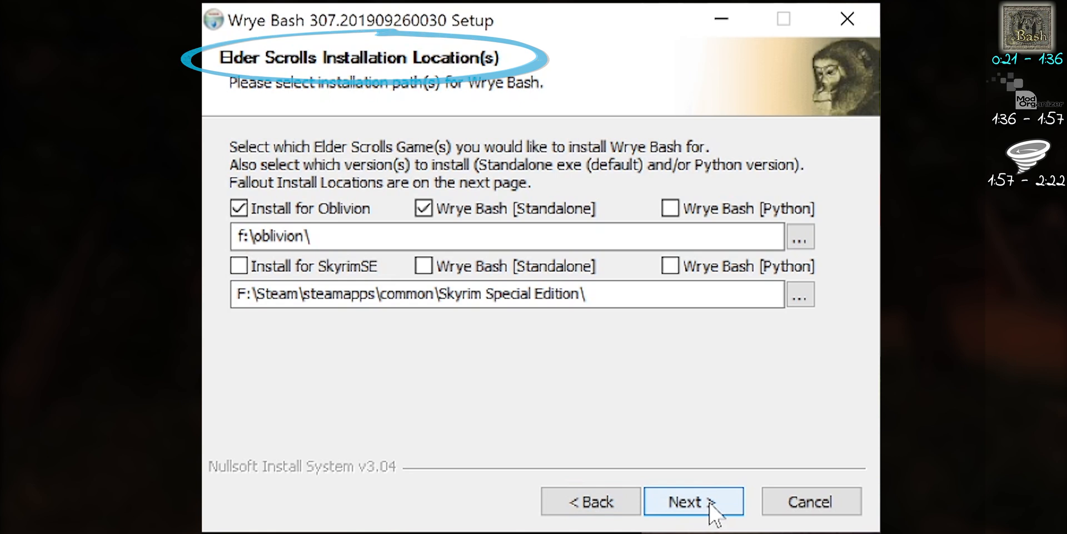
click(694, 501)
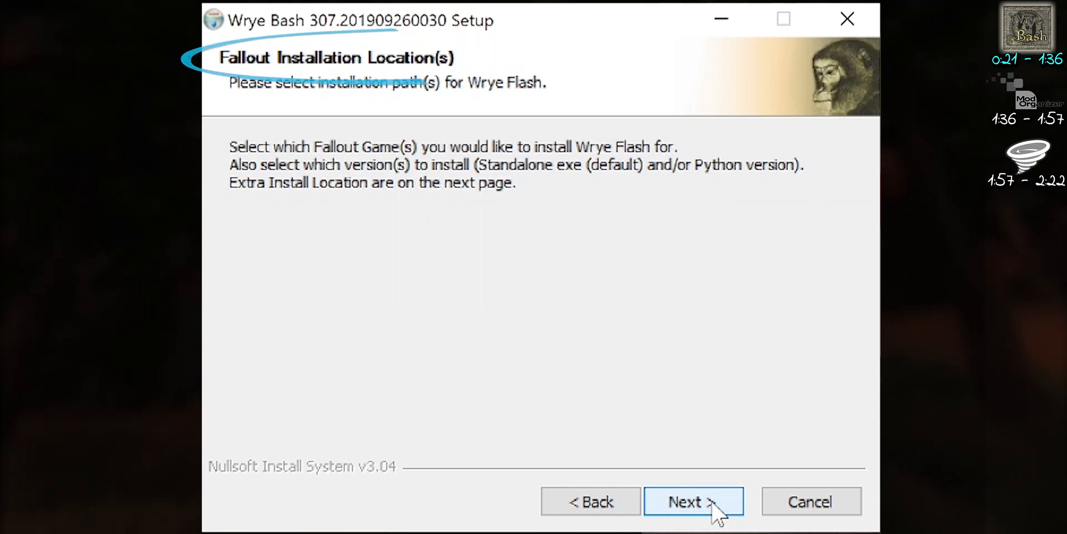
Step: Skip the Fallout and extra install locations, run the install, and finish setup
click(692, 501)
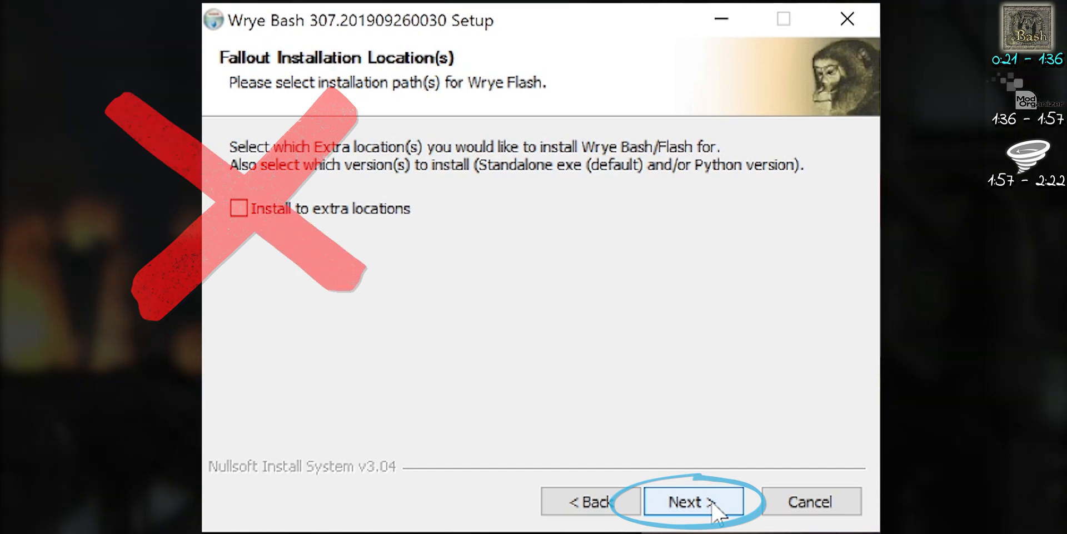
click(693, 502)
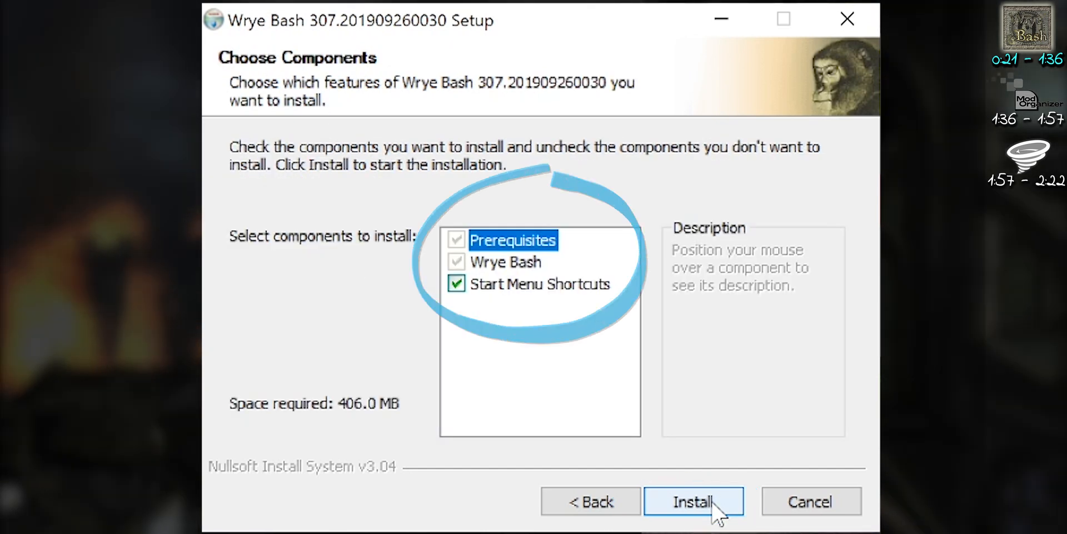
click(693, 501)
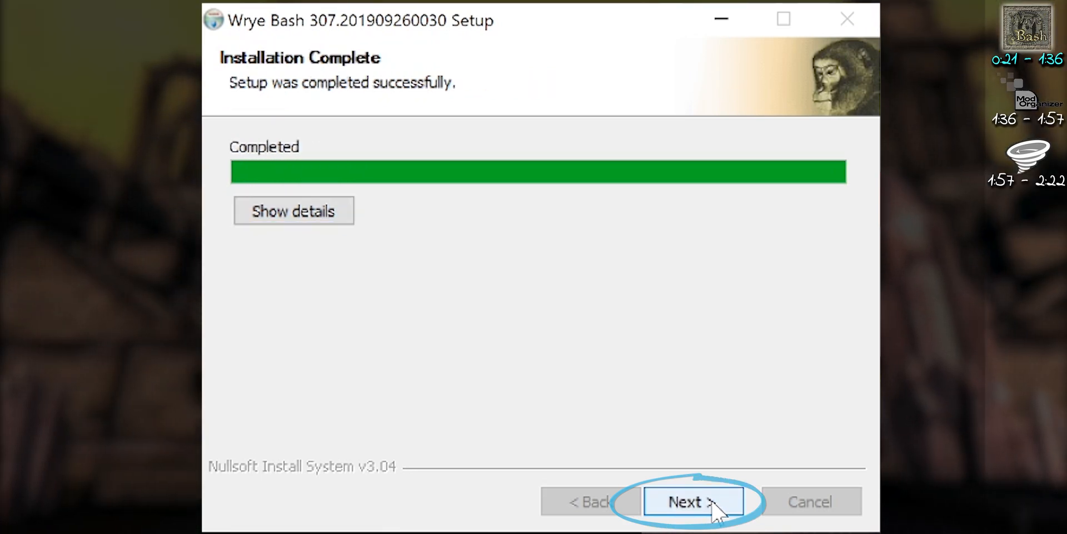
click(693, 501)
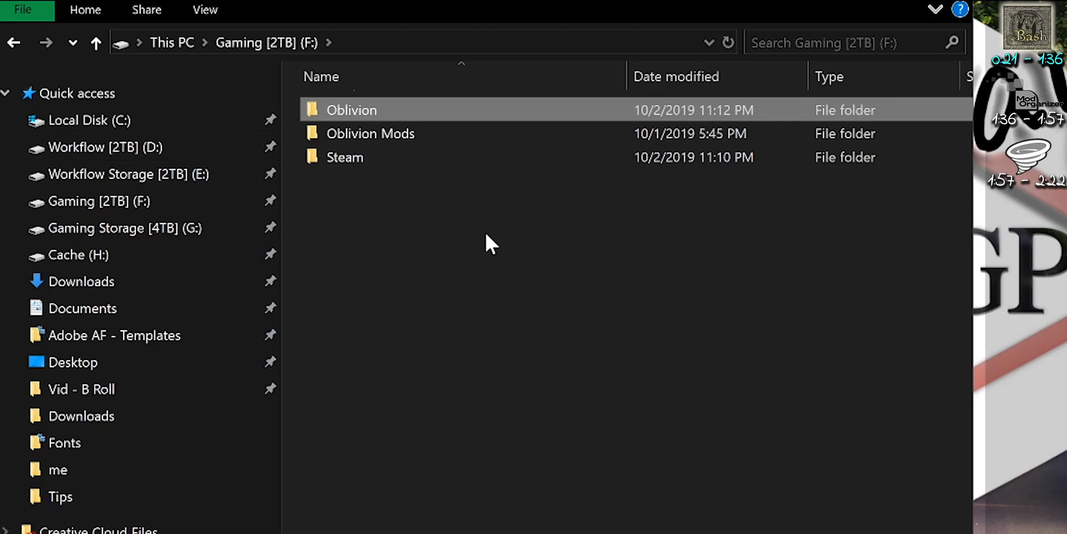
mouse_move(475, 119)
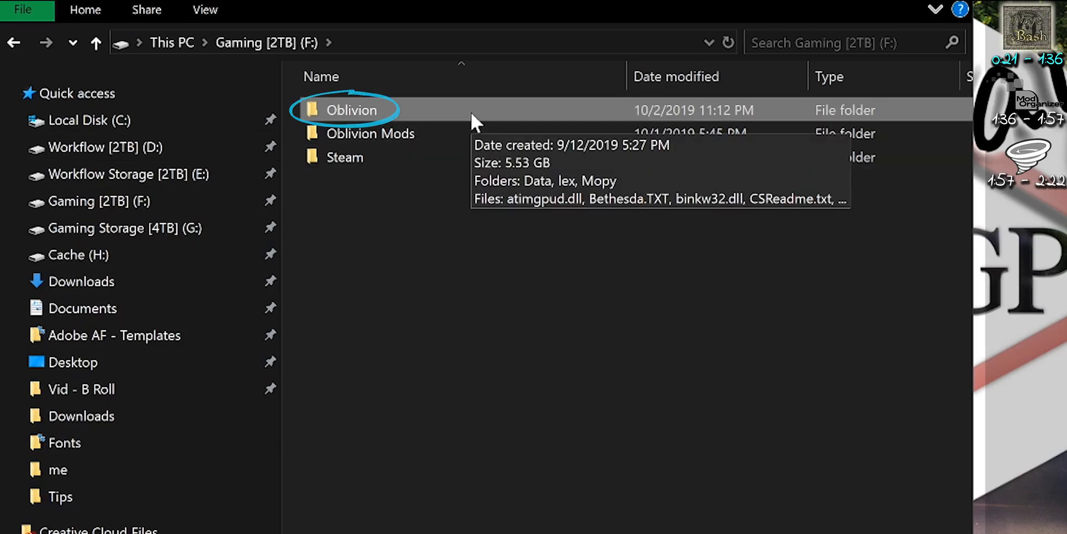
Step: Send Wrye Bash.exe from F:\Oblivion\Mopy to the desktop as a shortcut and launch it
double_click(351, 110)
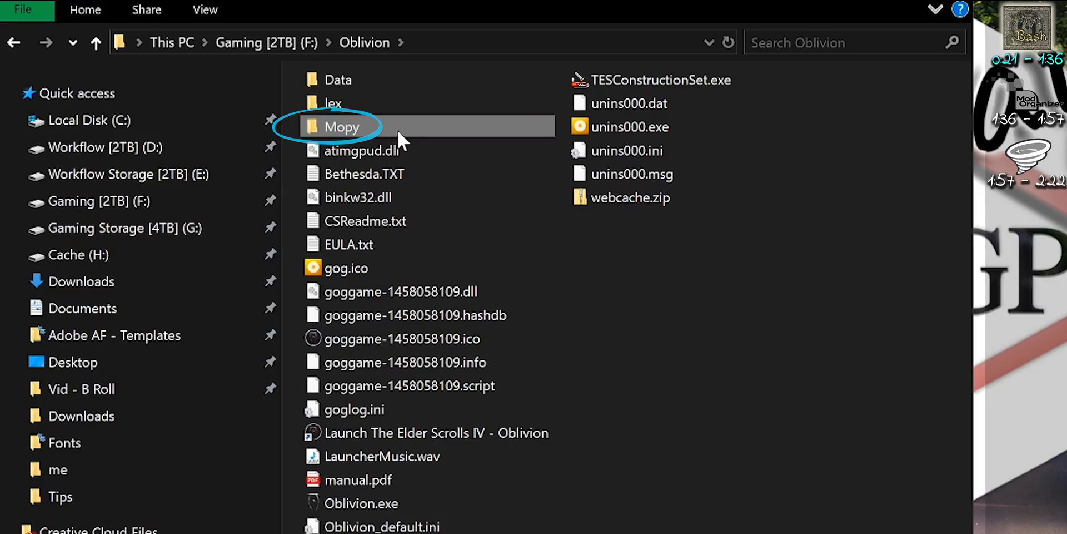
double_click(341, 127)
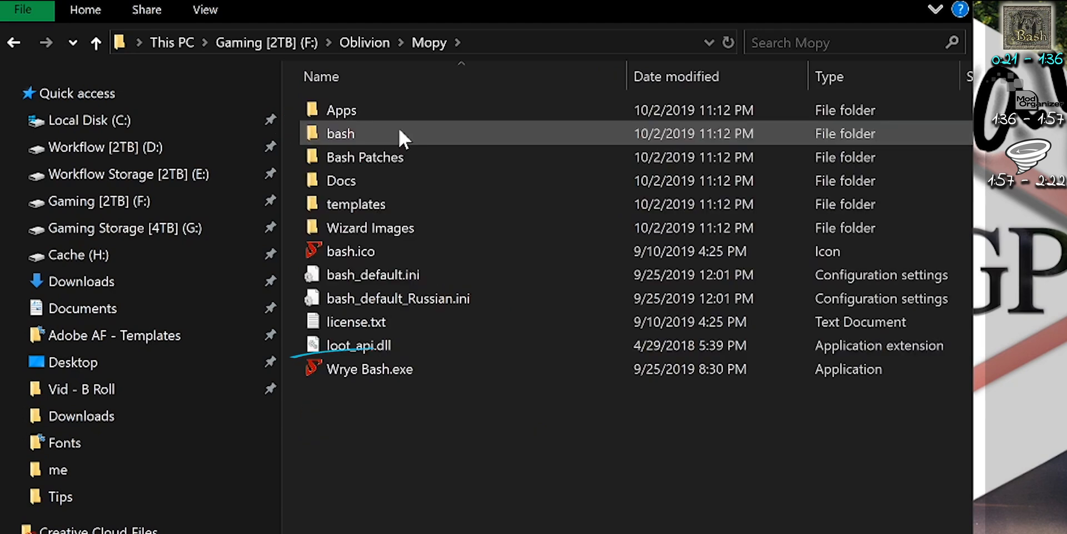
right_click(369, 368)
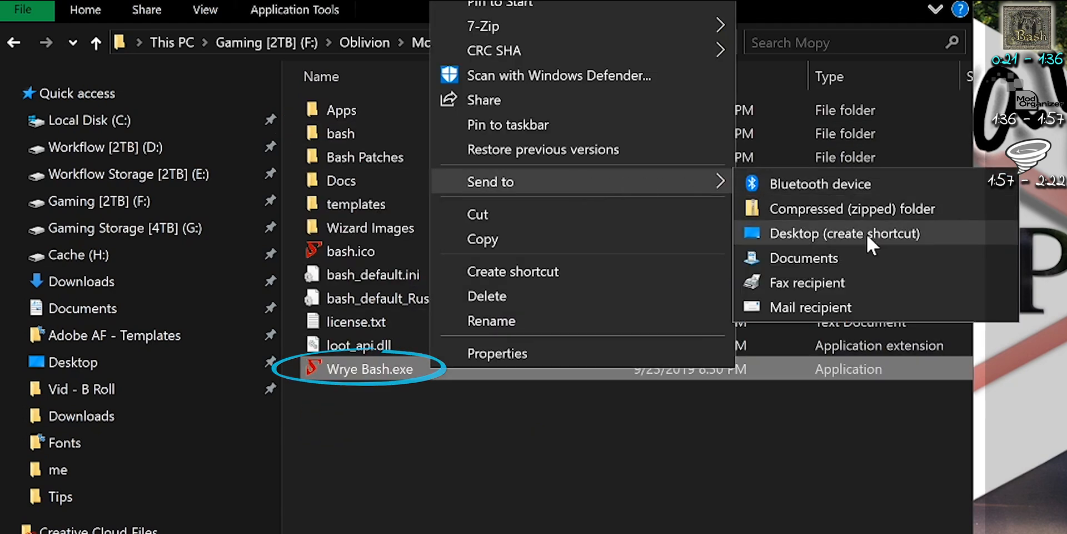
click(844, 233)
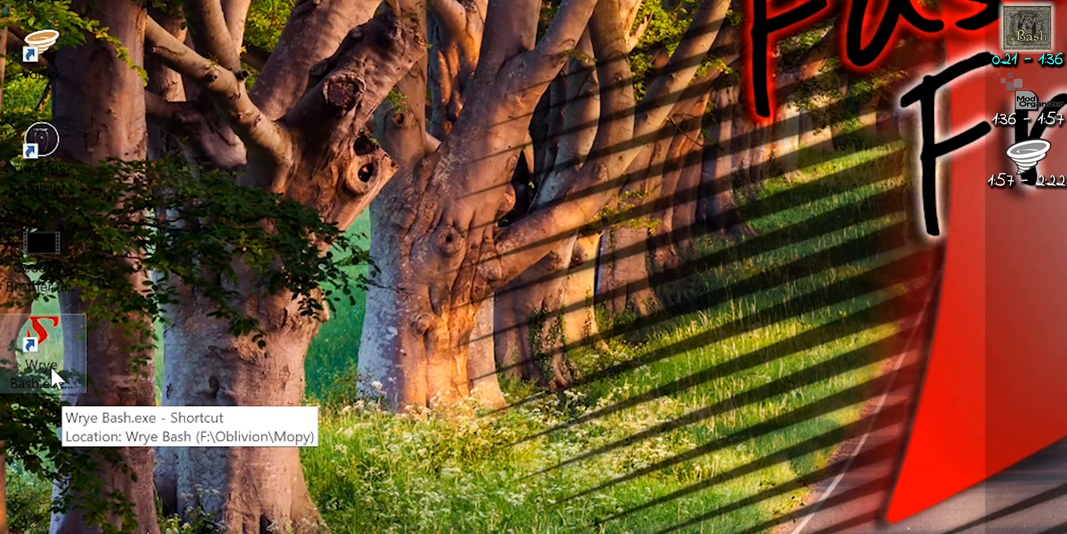
double_click(41, 347)
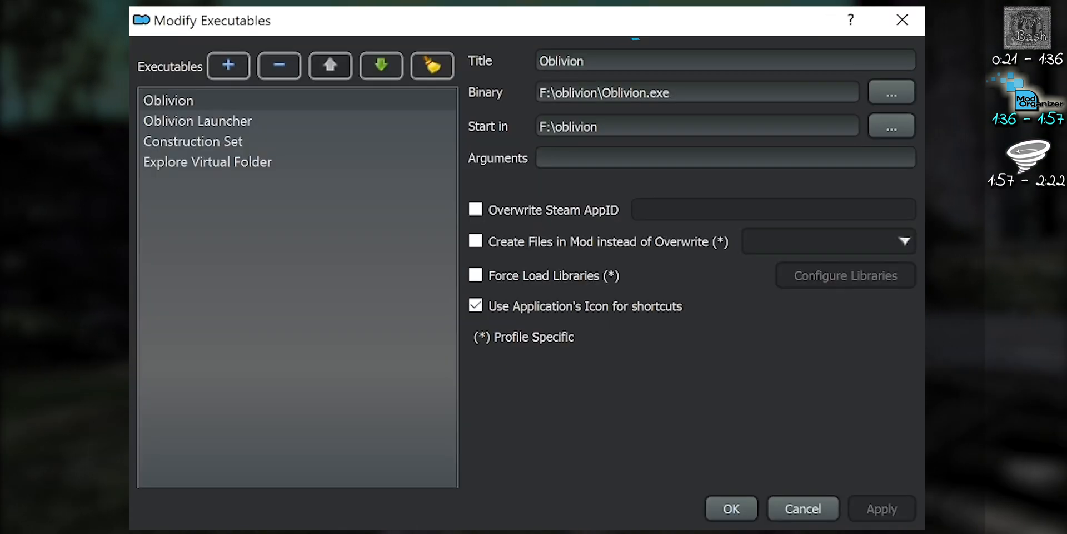
Step: Create a 'Wrye Bash' executable with binary F:\Oblivion\Mopy\Wrye Bash.exe and apply it
text(Wrye Bash)
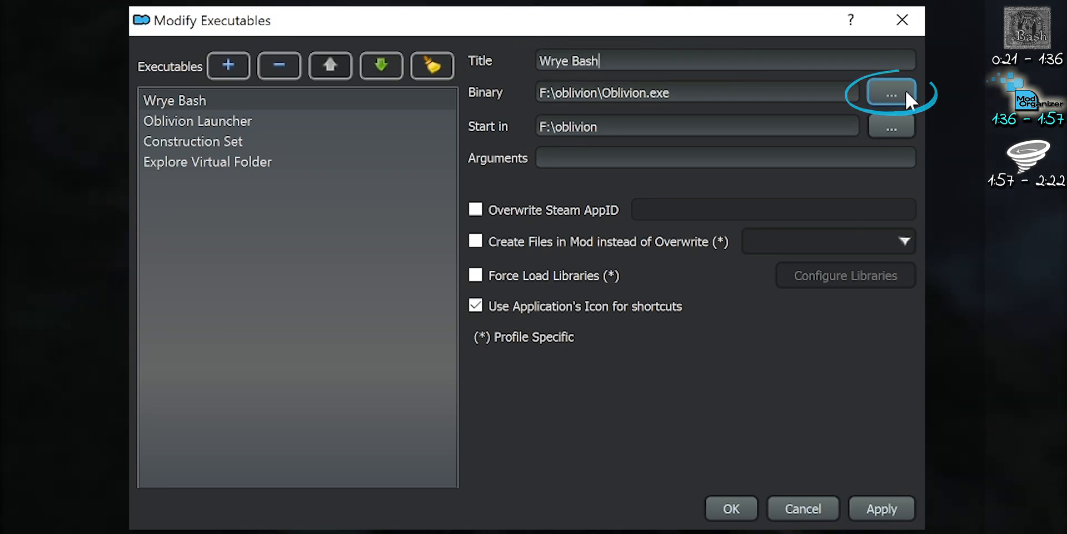
click(890, 93)
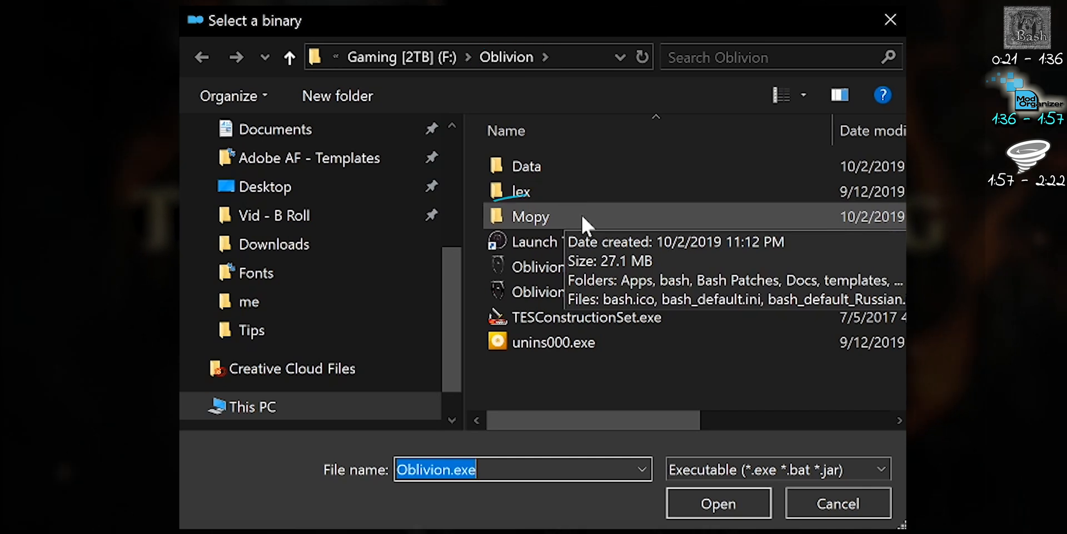
double_click(531, 217)
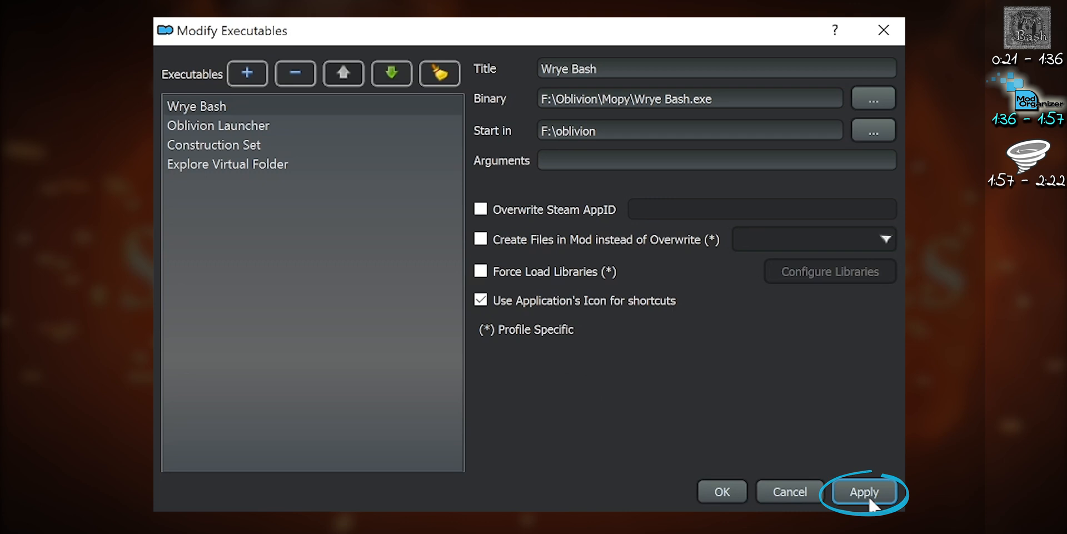
click(865, 492)
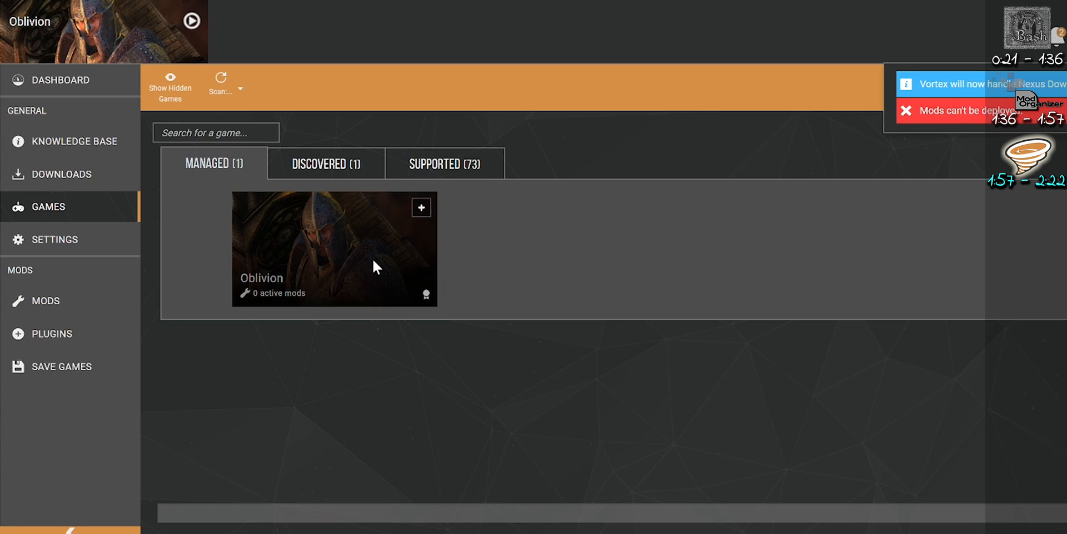
Step: From the Oblivion dashboard tools, edit the Wrye Bash tool to view its target and Start In
click(60, 80)
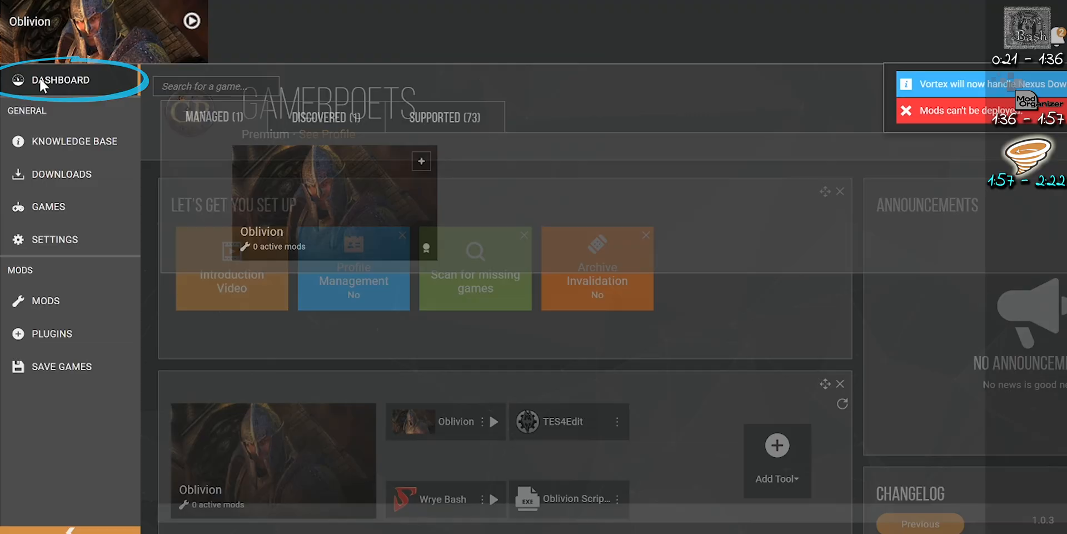
scroll(down, 3)
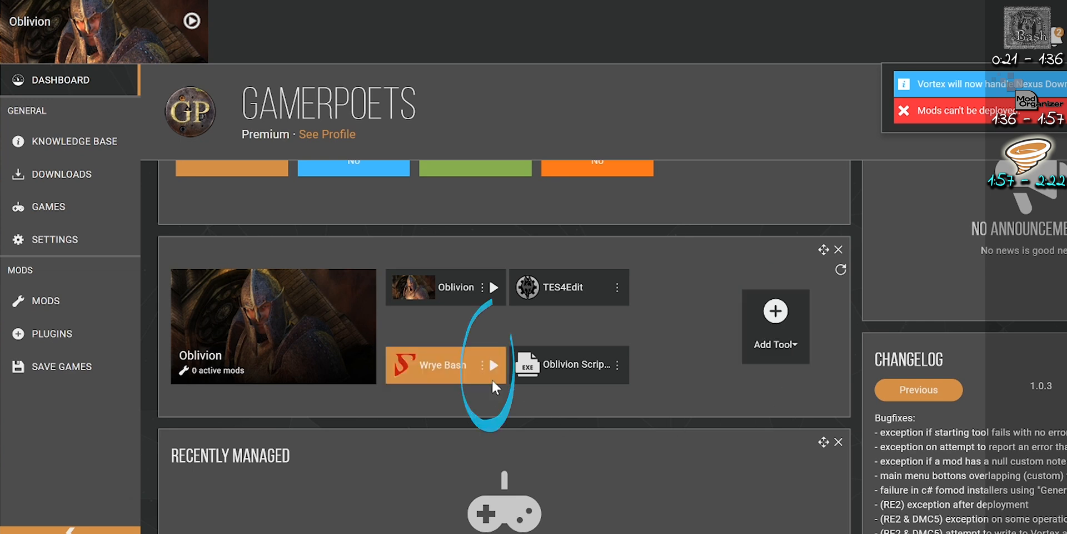
click(481, 365)
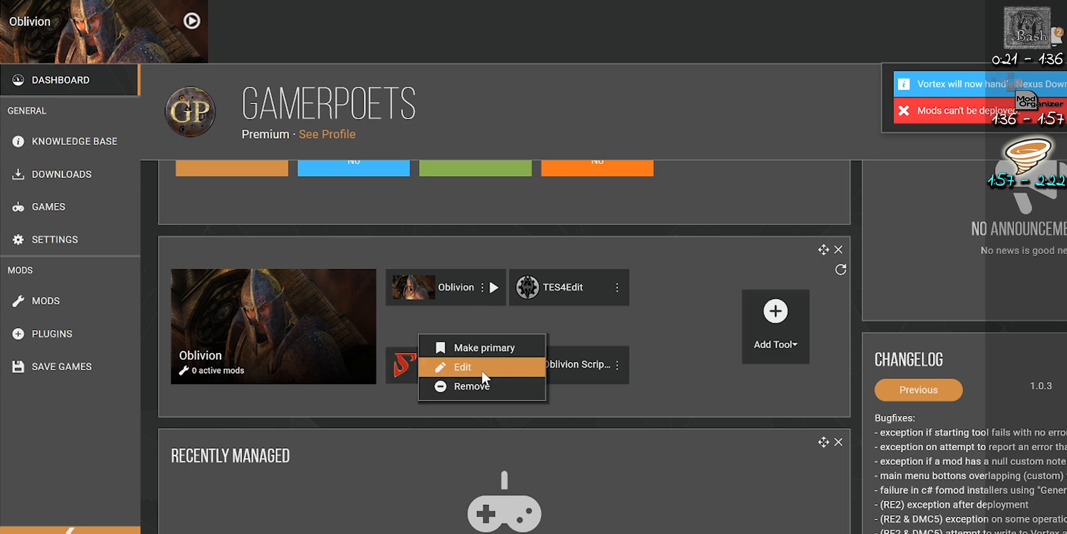
click(462, 366)
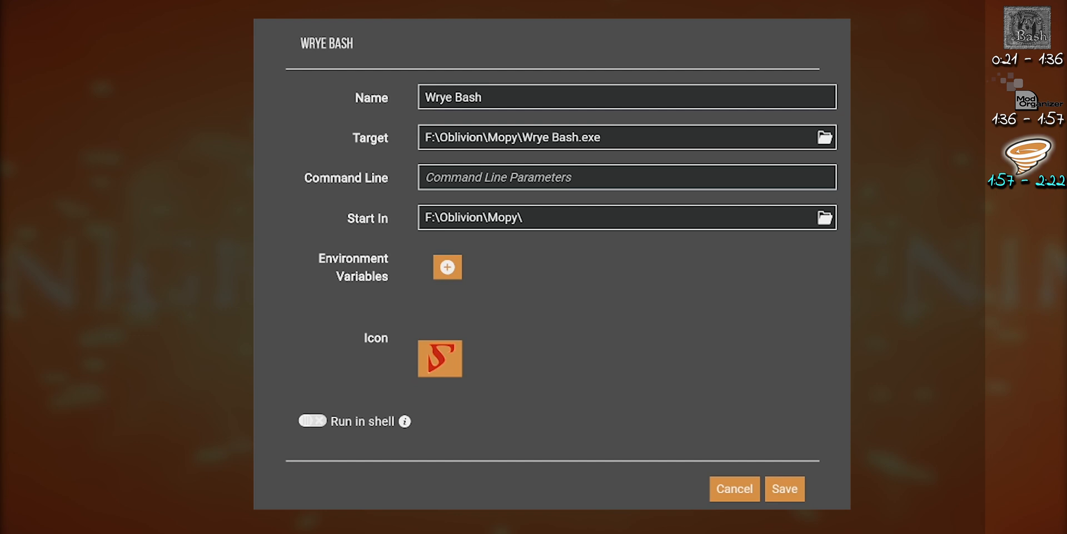